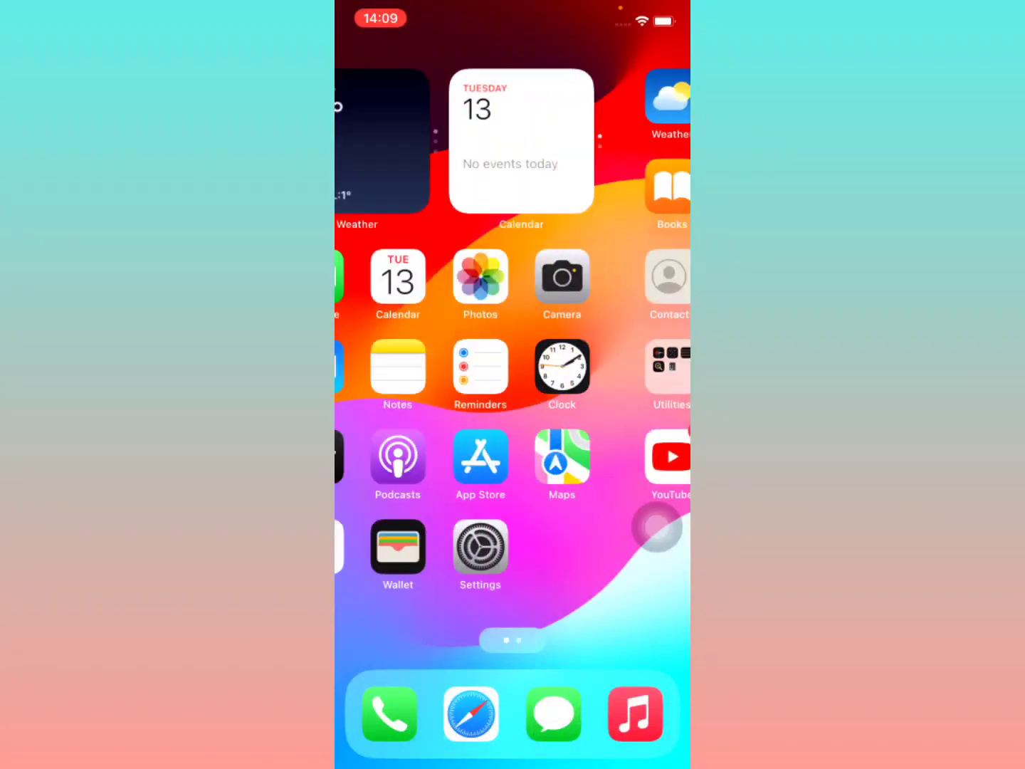
Navigate from the Settings app through Accessibility into Display & Text Size
click(479, 548)
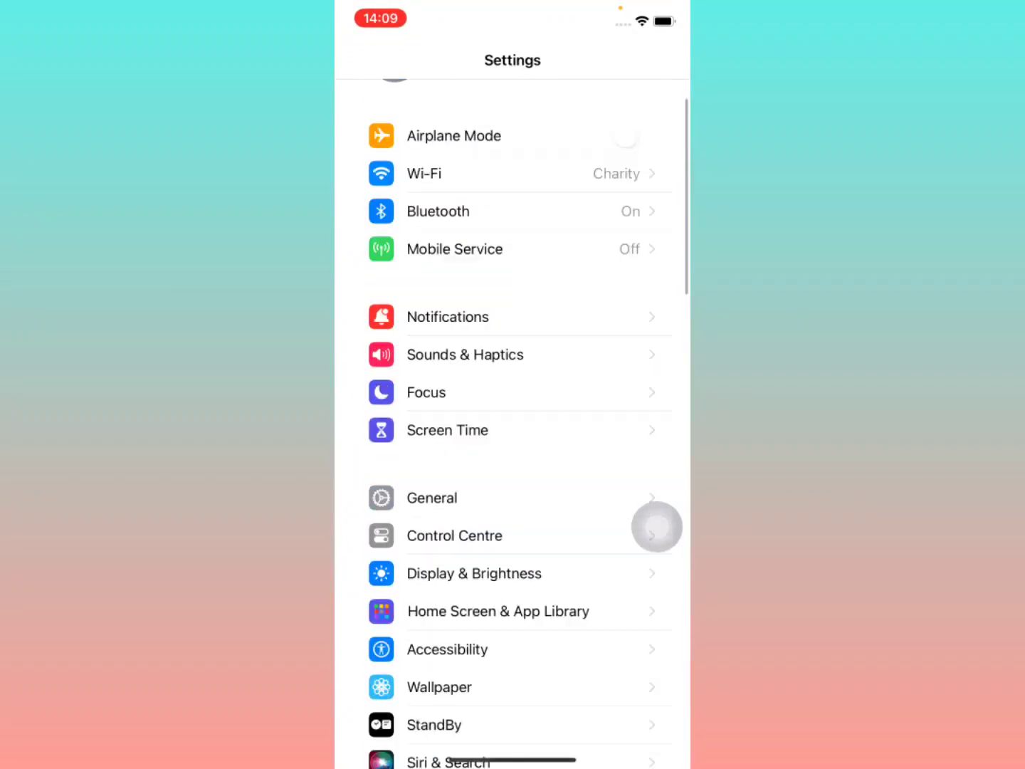
scroll(down, 3)
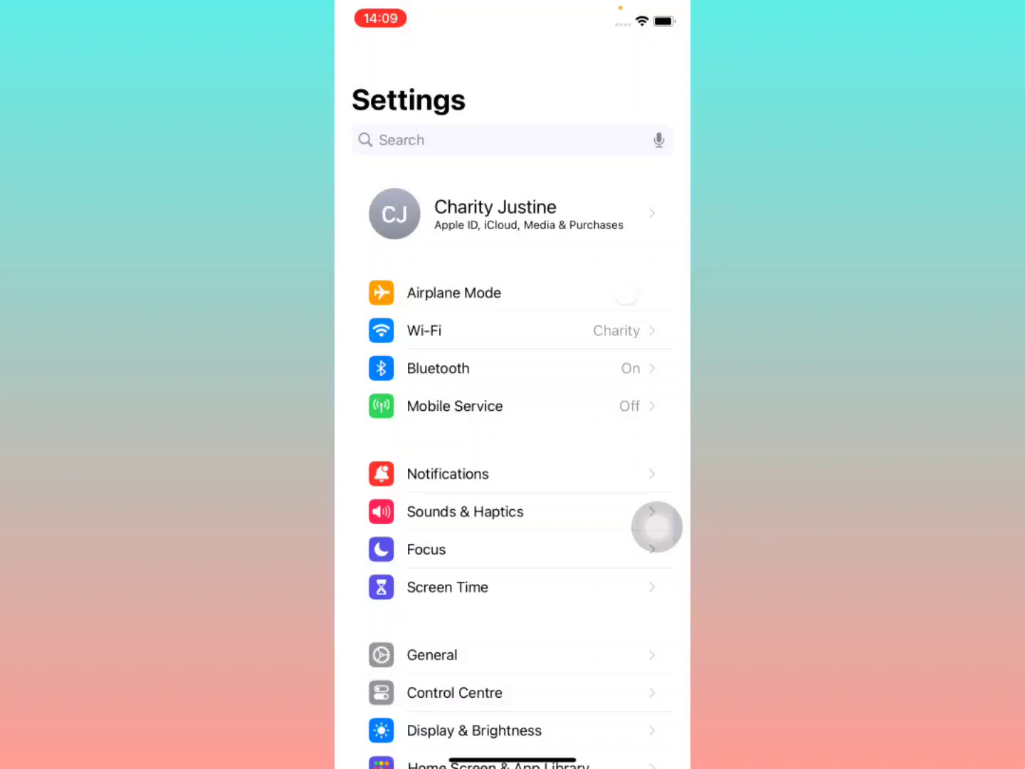
scroll(down, 3)
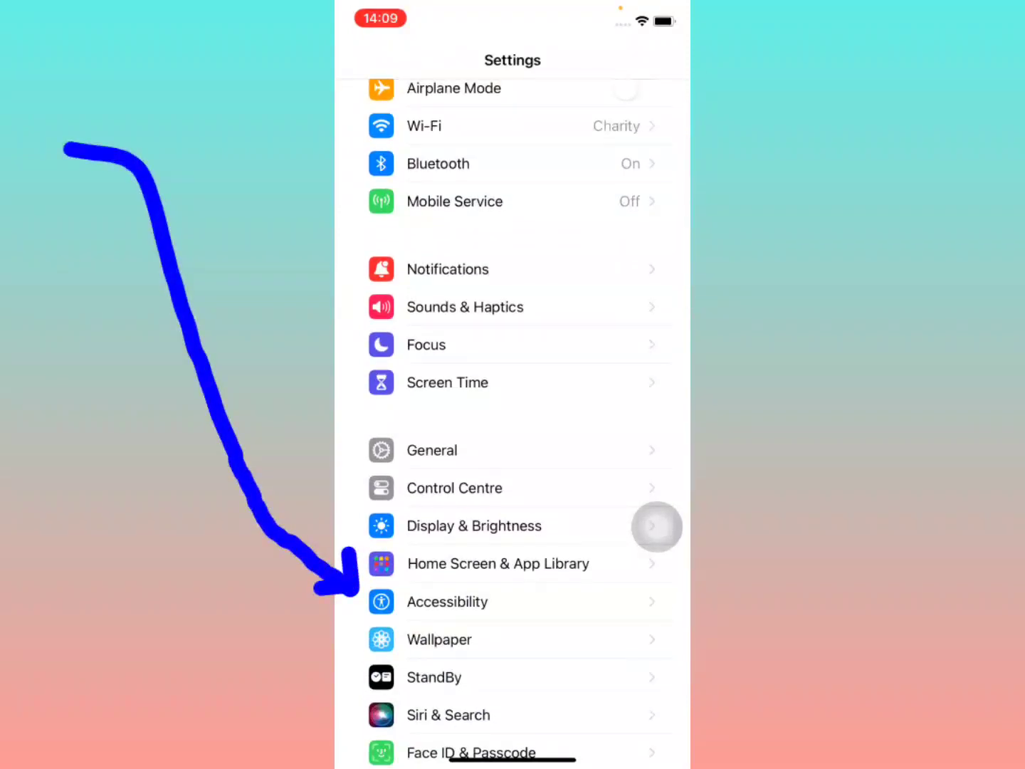
click(447, 601)
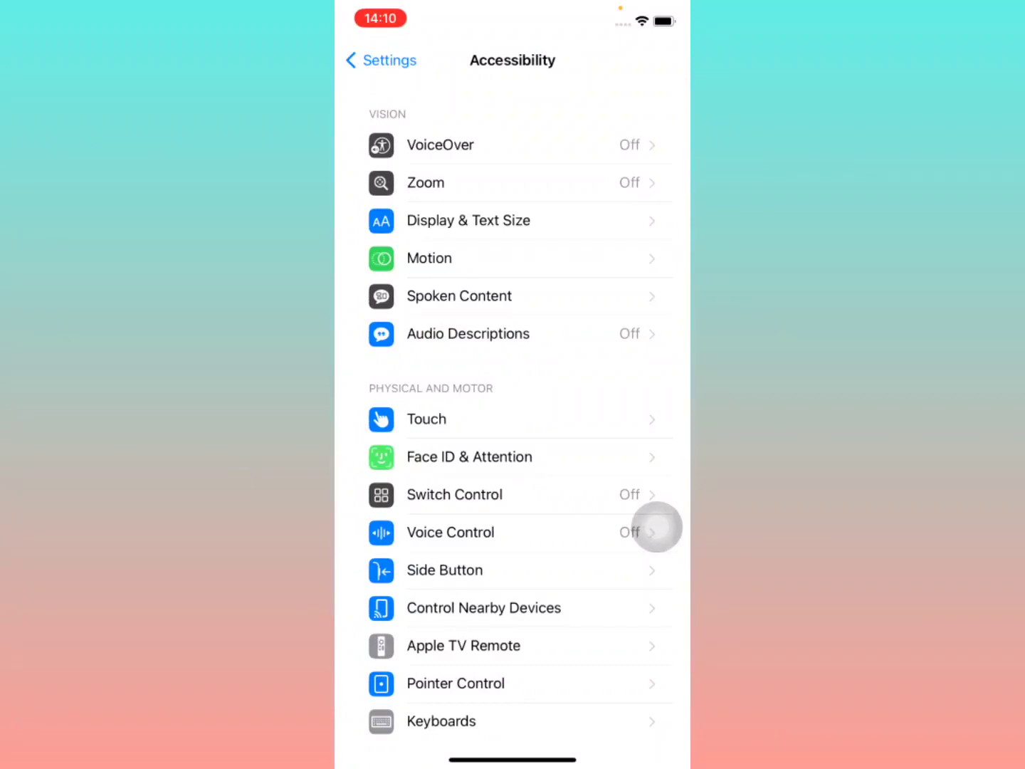
click(468, 219)
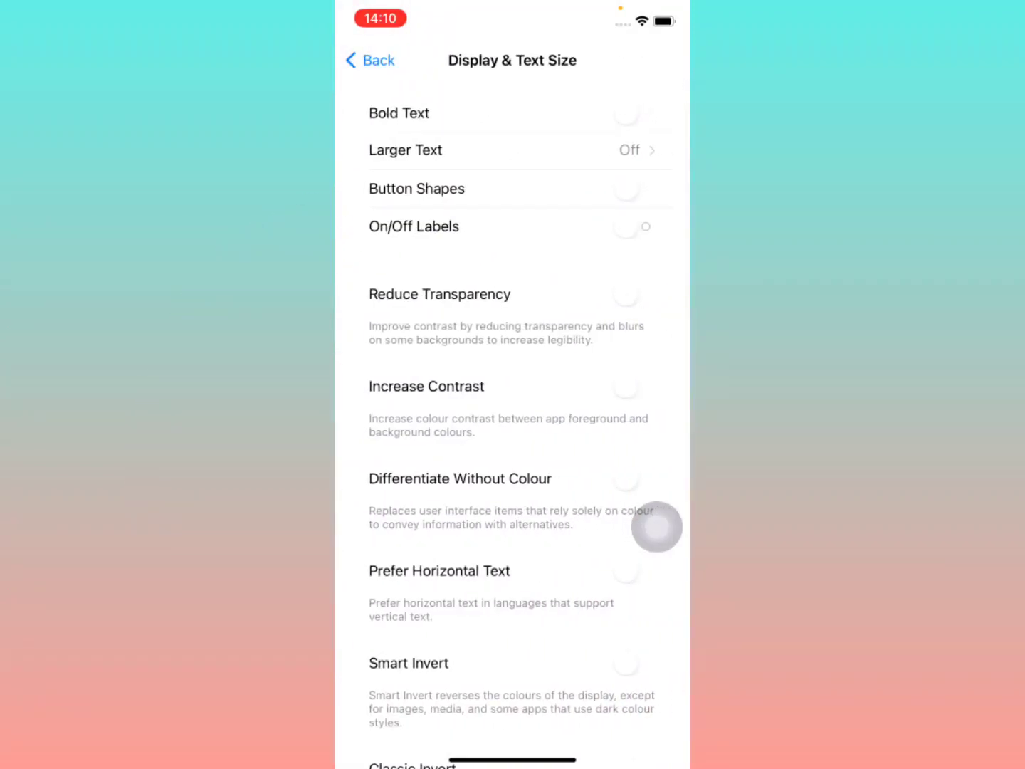
Switch off the Auto-Brightness toggle at the bottom of Display & Text Size
scroll(down, 3)
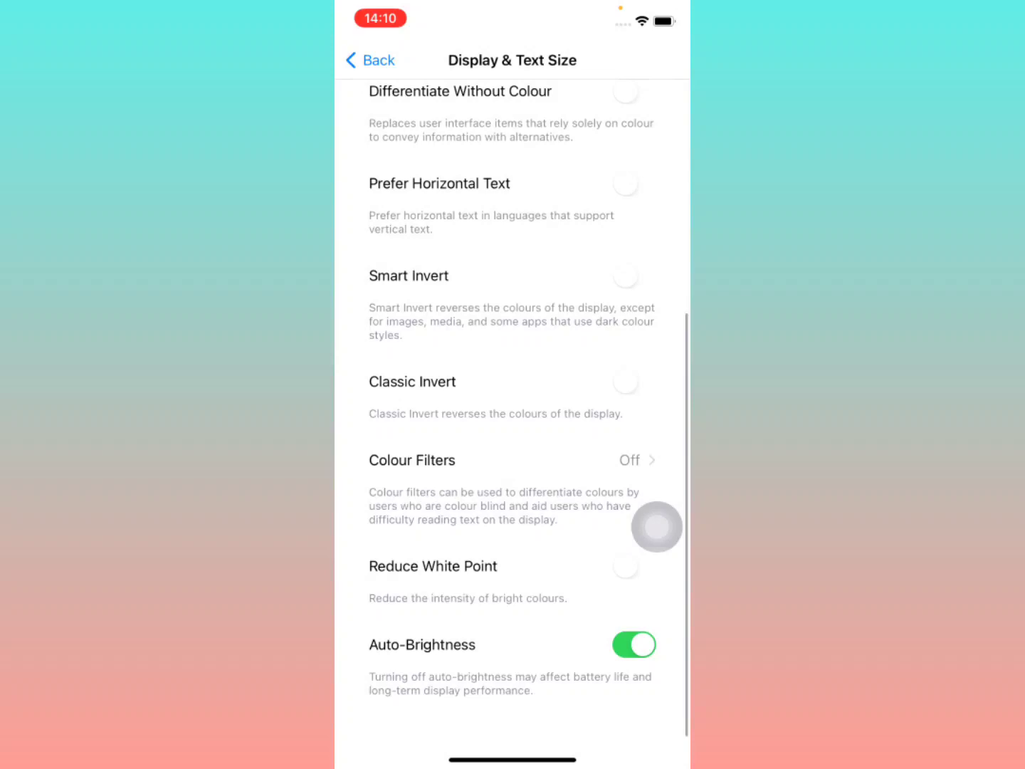
scroll(down, 3)
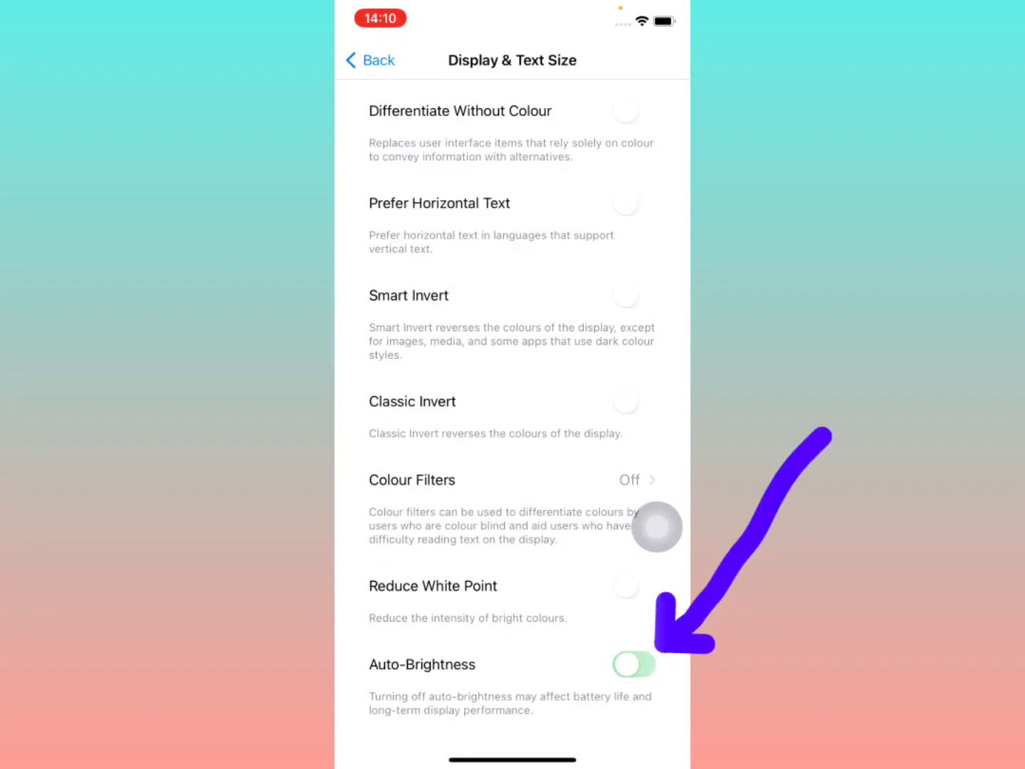
click(632, 663)
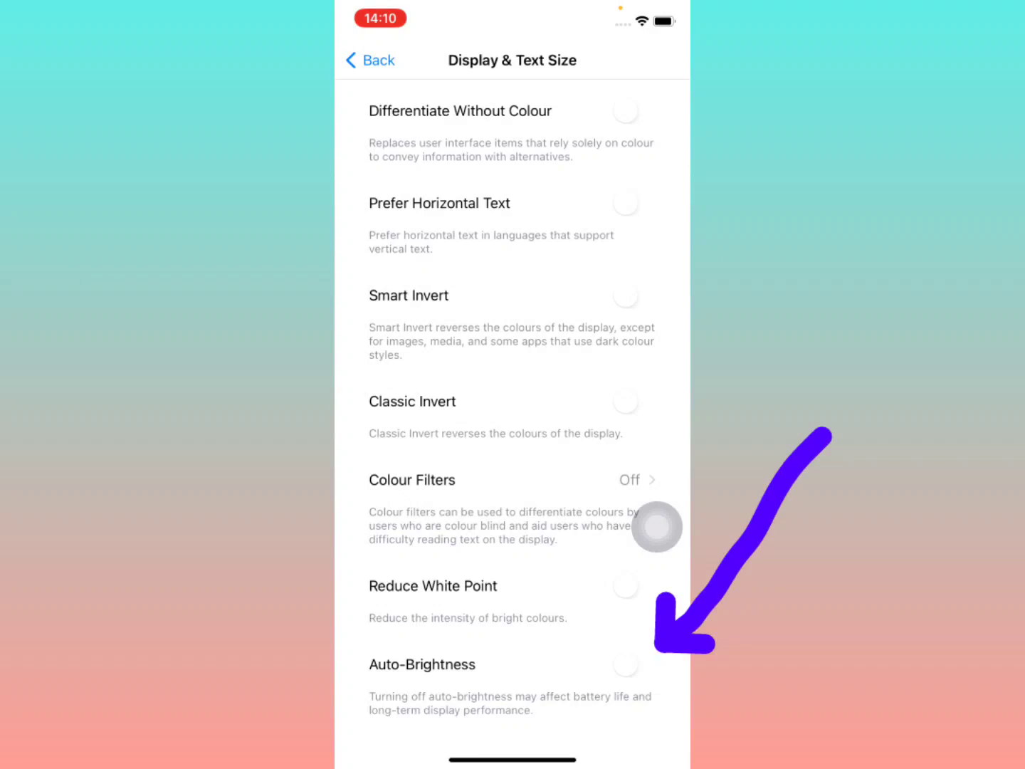